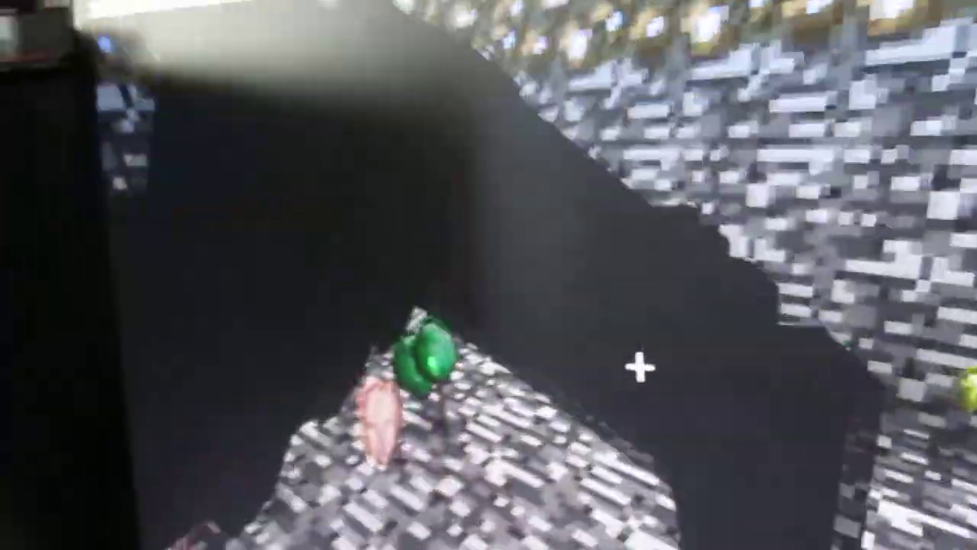
pyautogui.moveTo(489, 274)
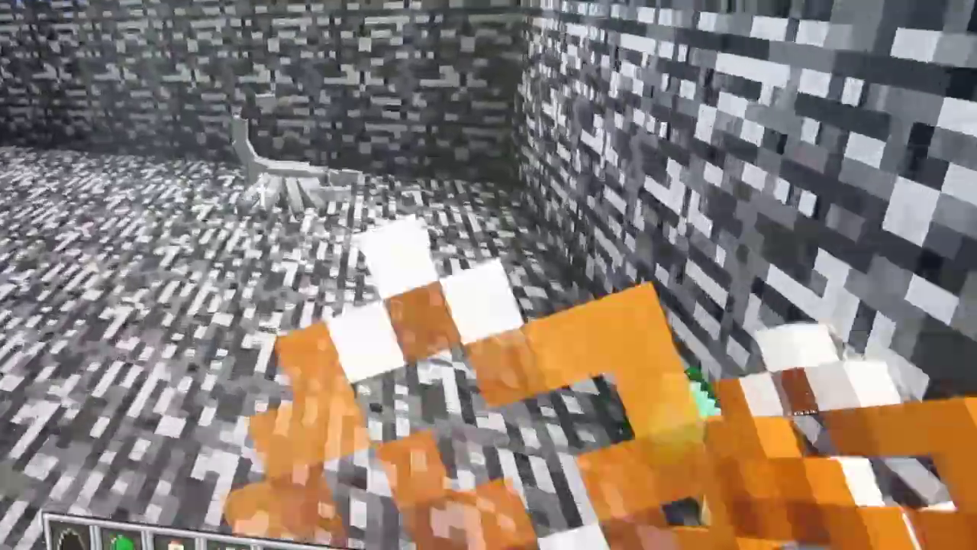